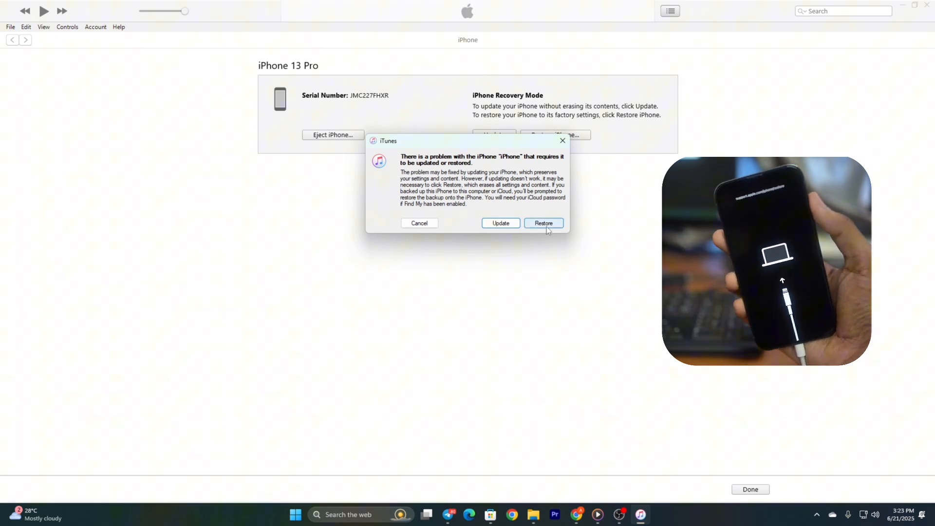
Choose Restore for the iPhone 13 Pro in recovery mode instead of Update.
{"action": "left_click", "coordinate": [543, 223]}
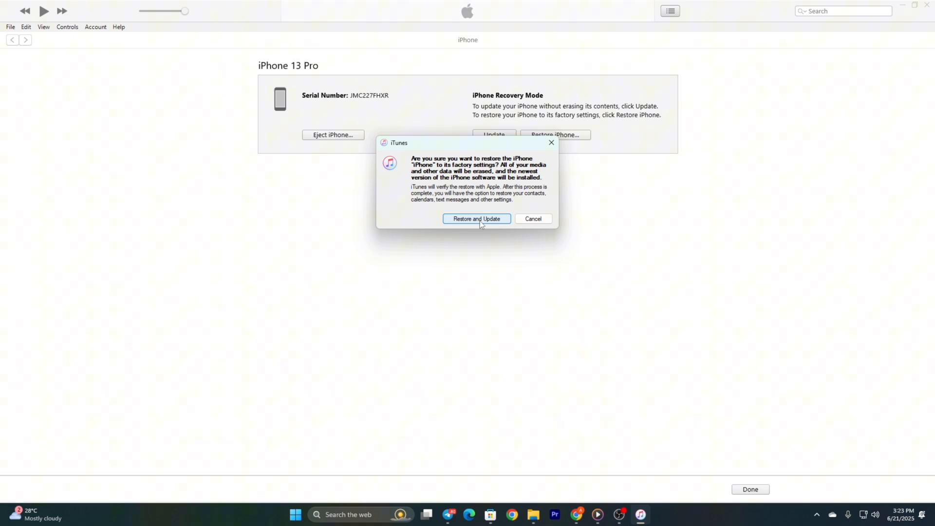
Confirm Restore and Update to erase the iPhone and install the newest software.
{"action": "left_click", "coordinate": [476, 218]}
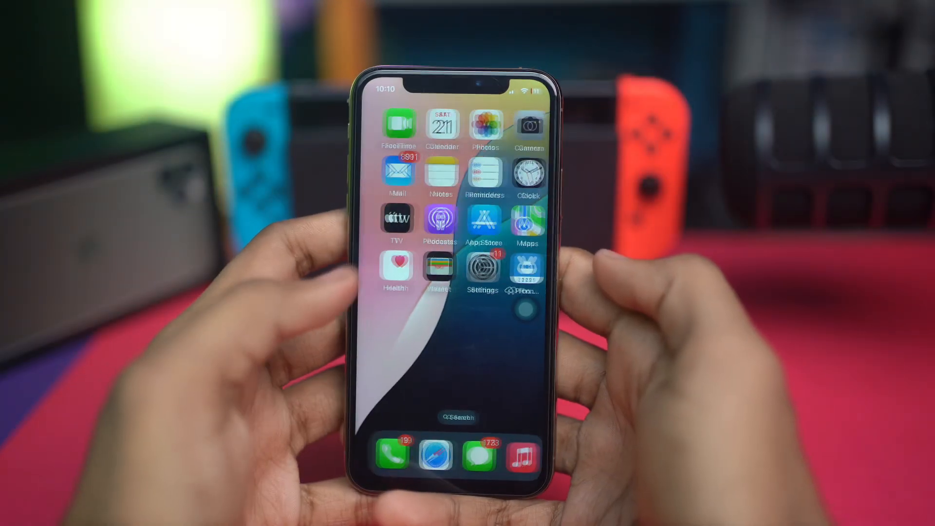
Reach Settings on the restored iPhone and scroll the main list back to the top.
{"action": "scroll", "scroll_direction": "left", "scroll_amount": 3}
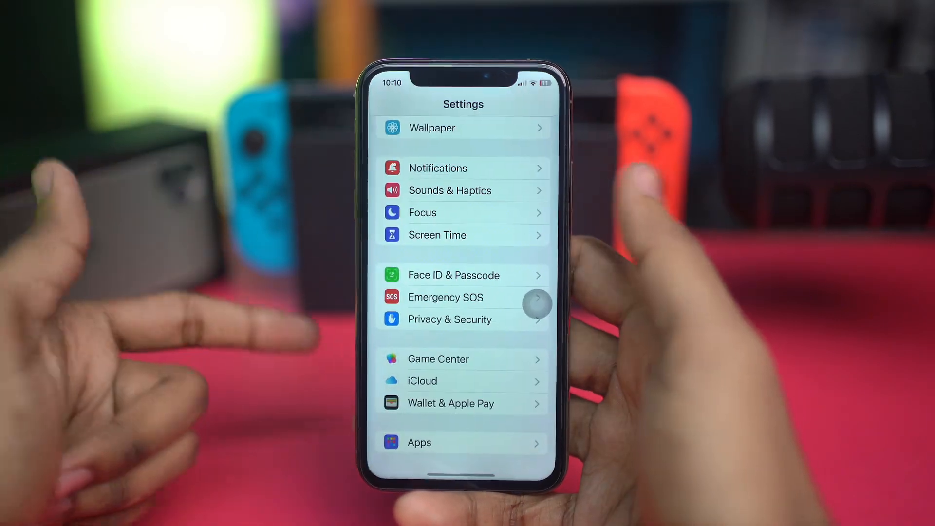
{"action": "scroll", "scroll_direction": "down", "scroll_amount": 3}
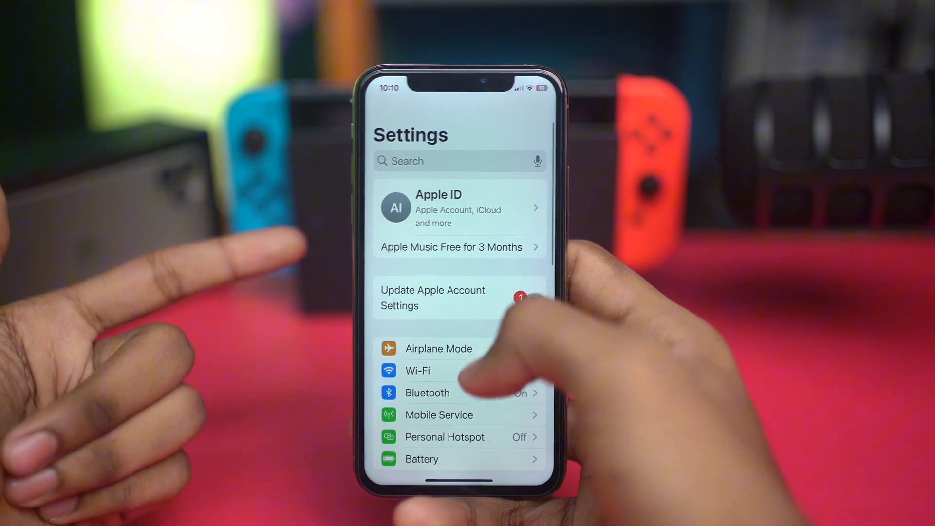